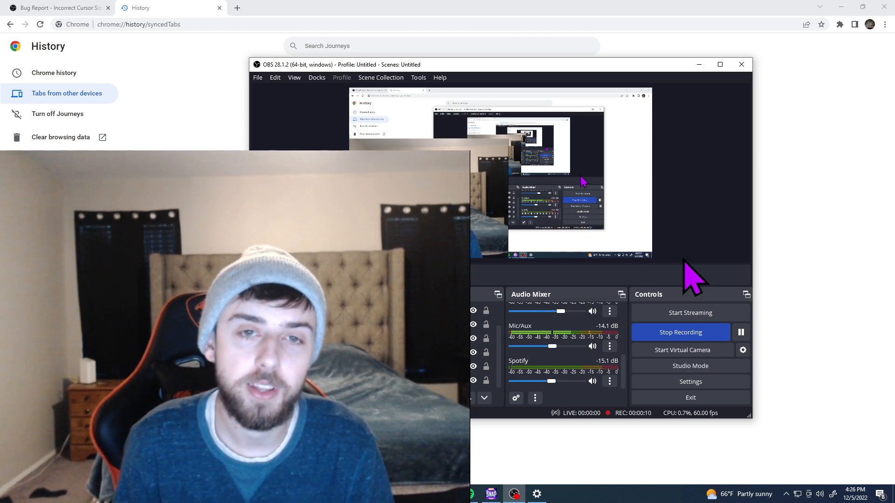
mouse_move(682, 265)
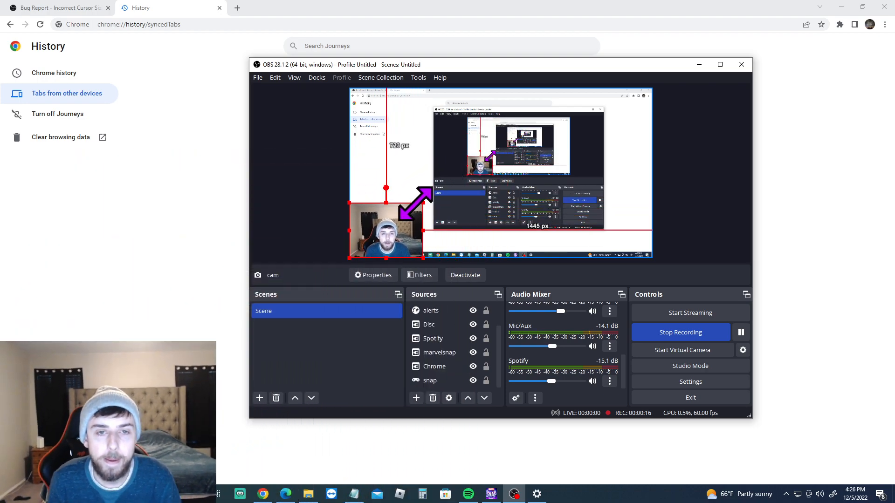
Step: Open OBS Settings, review the Output section, and save the settings
left_click(257, 77)
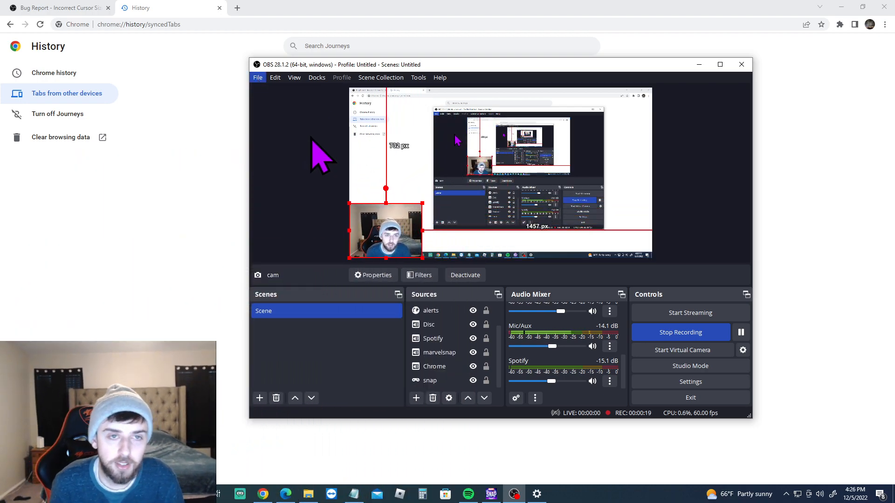
left_click(689, 381)
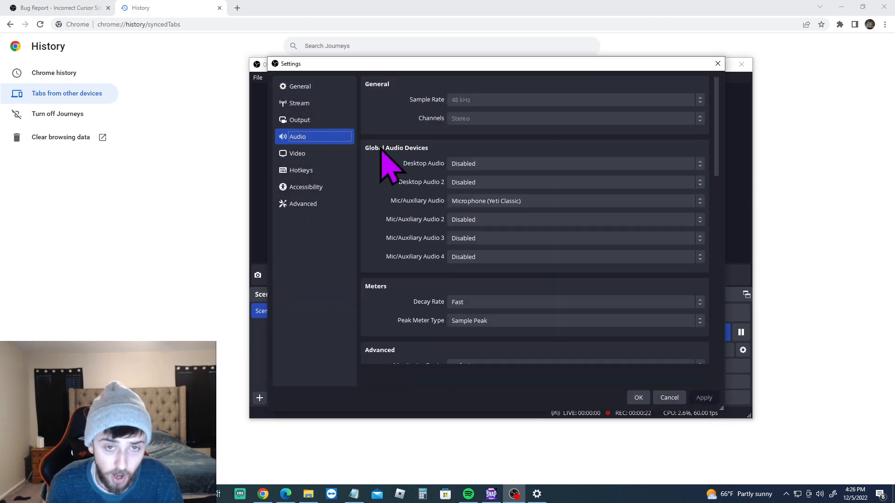
mouse_move(437, 188)
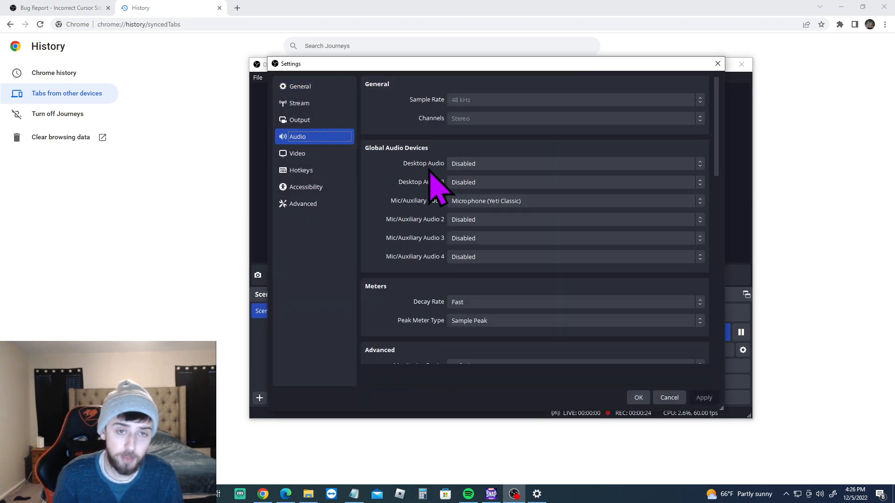
mouse_move(439, 197)
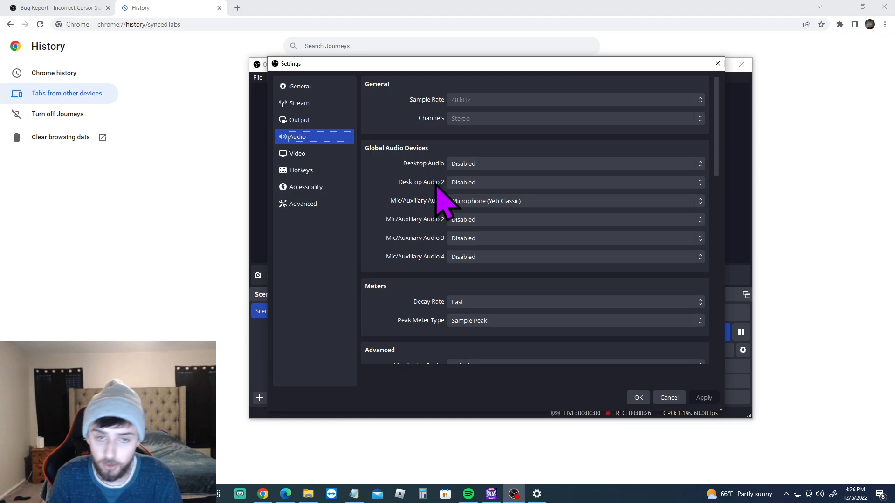
mouse_move(434, 178)
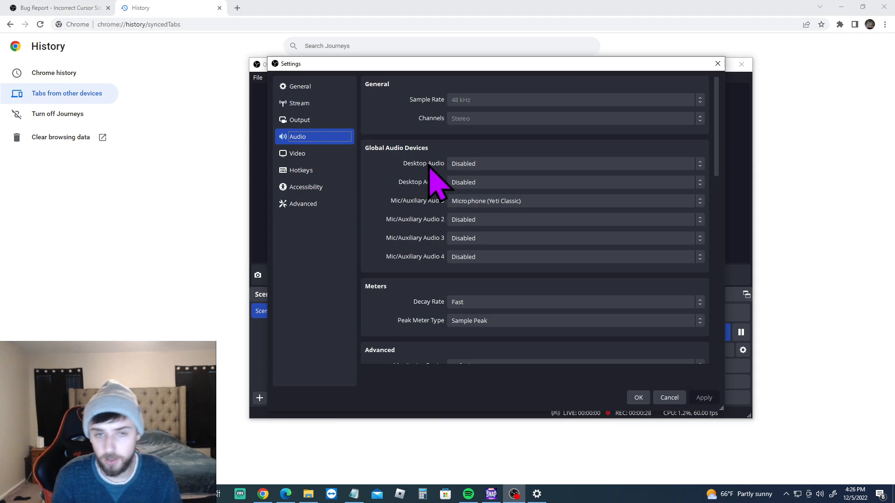
mouse_move(471, 251)
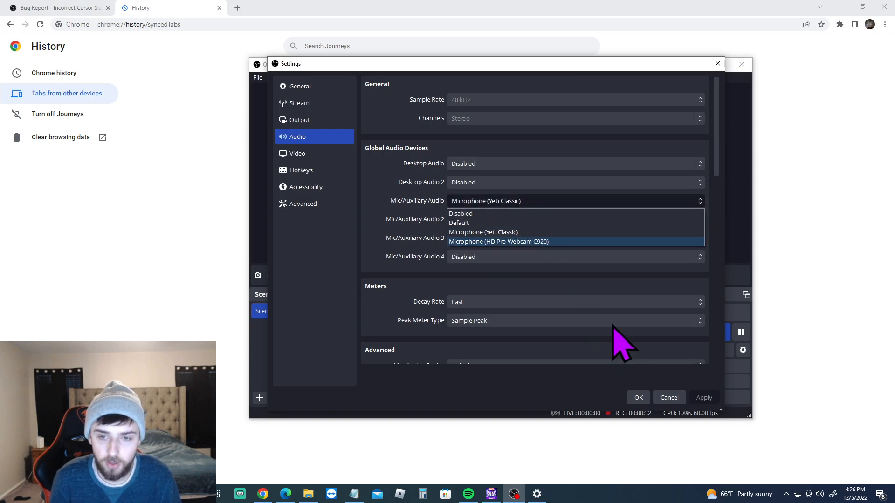
left_click(669, 397)
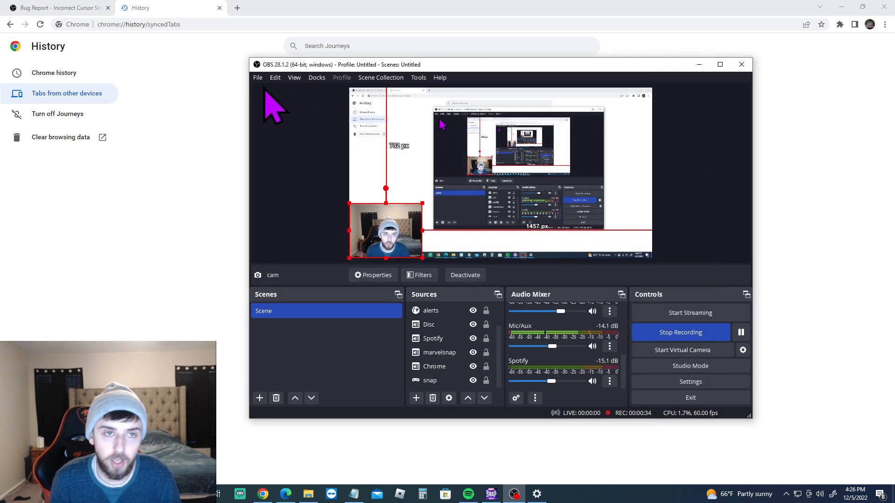
left_click(690, 381)
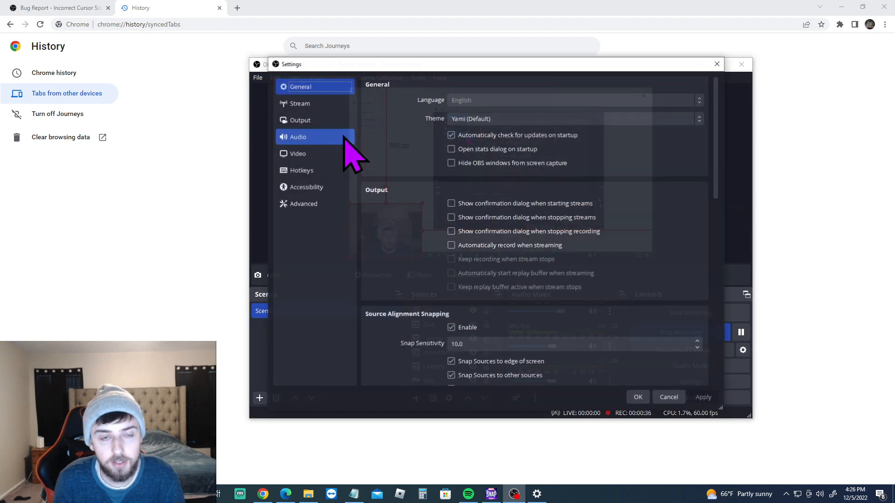
left_click(299, 120)
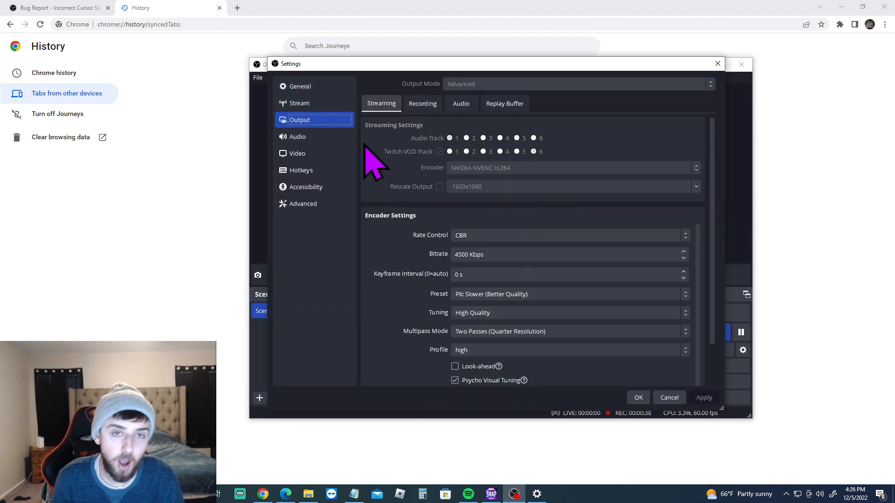
mouse_move(416, 171)
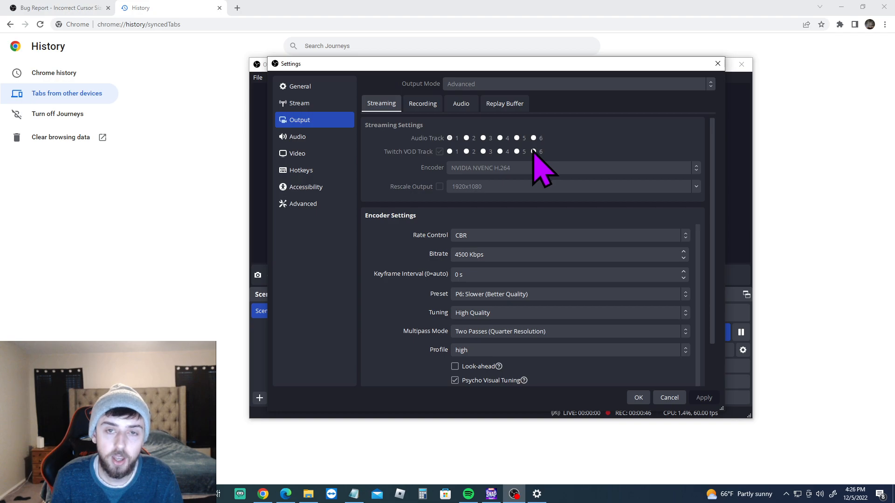
mouse_move(519, 171)
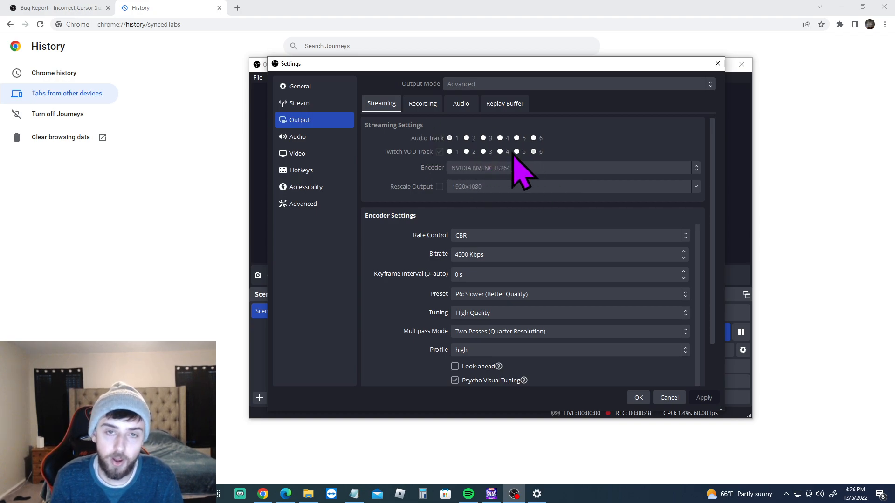
mouse_move(436, 174)
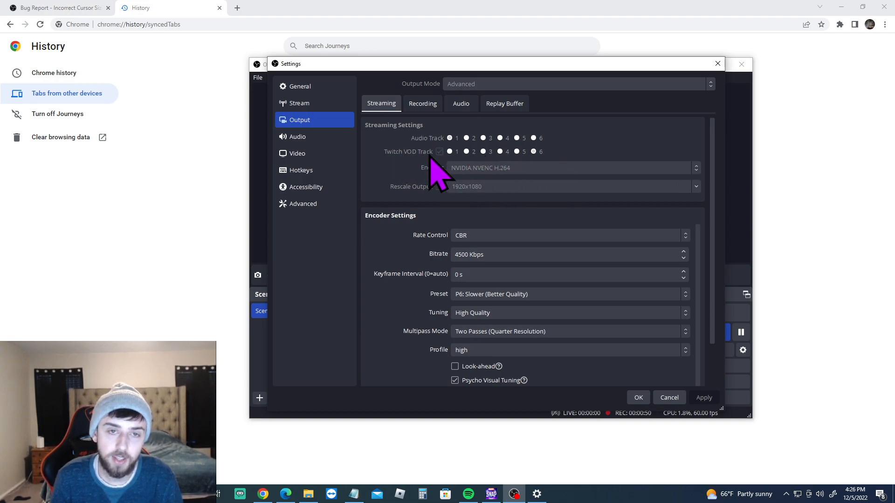
mouse_move(554, 171)
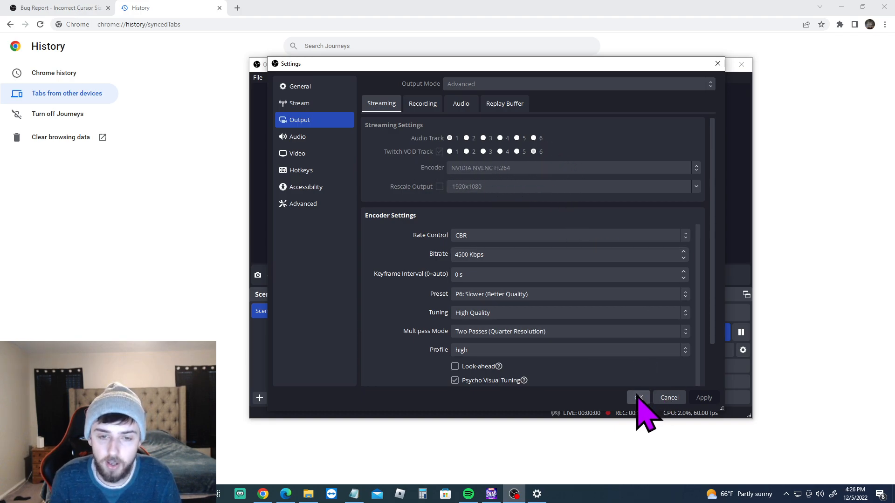
left_click(638, 398)
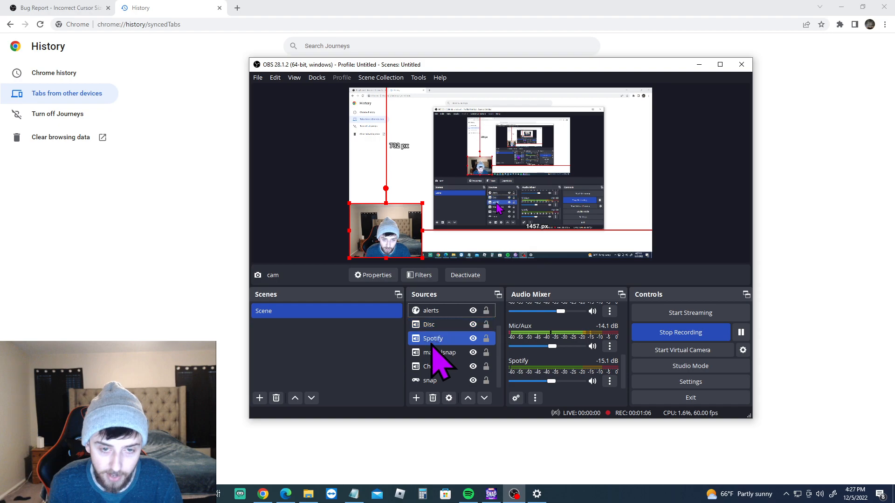
Step: Select the Disc, Spotify, marvelsnap and Chrome sources in turn
left_click(429, 325)
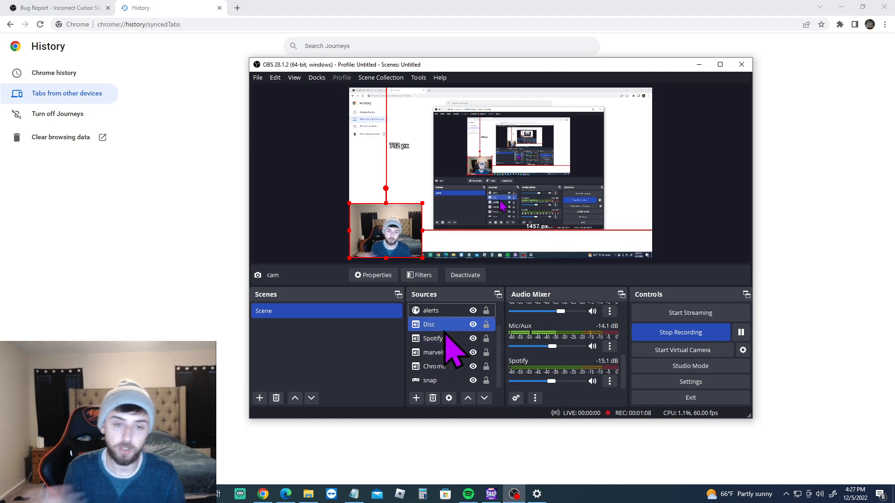
left_click(432, 338)
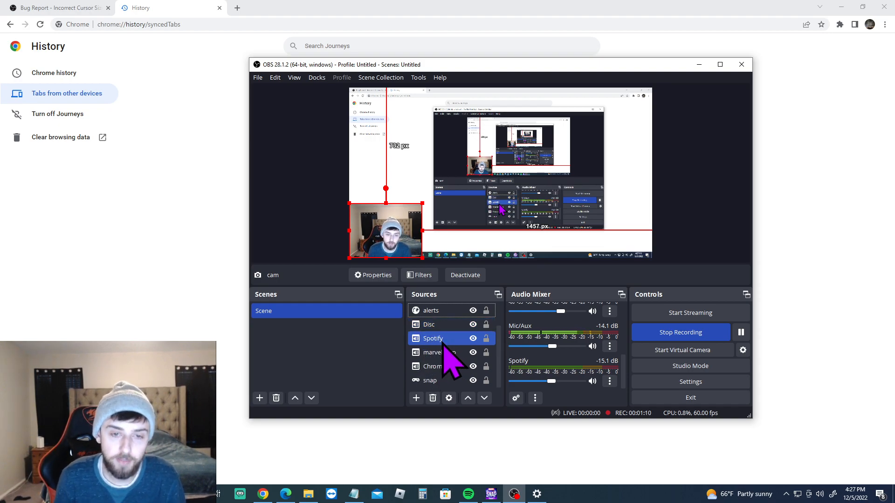
left_click(437, 352)
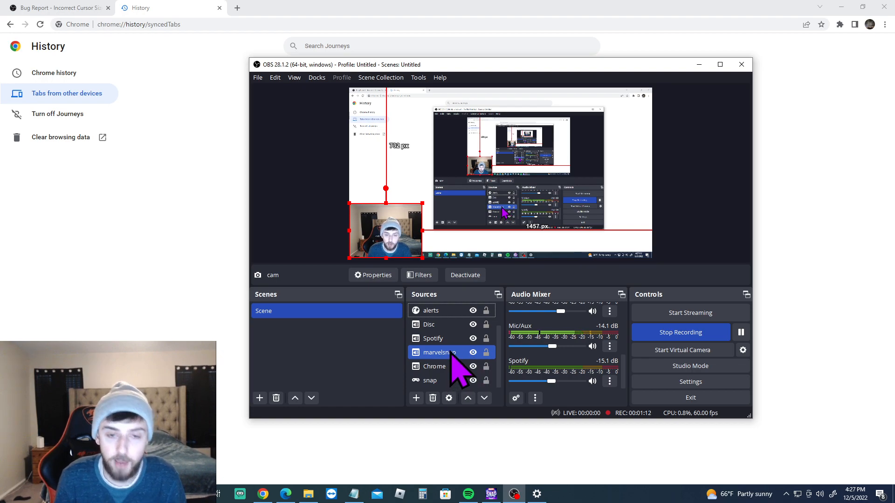
left_click(435, 366)
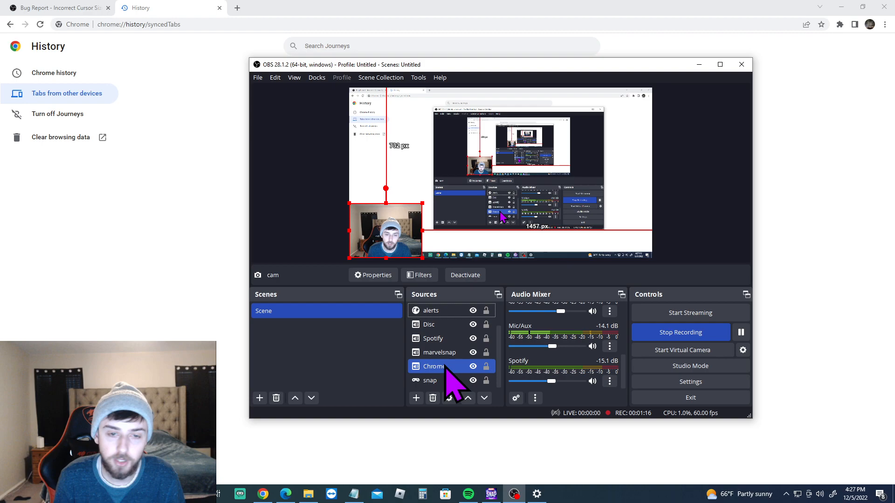
left_click(440, 352)
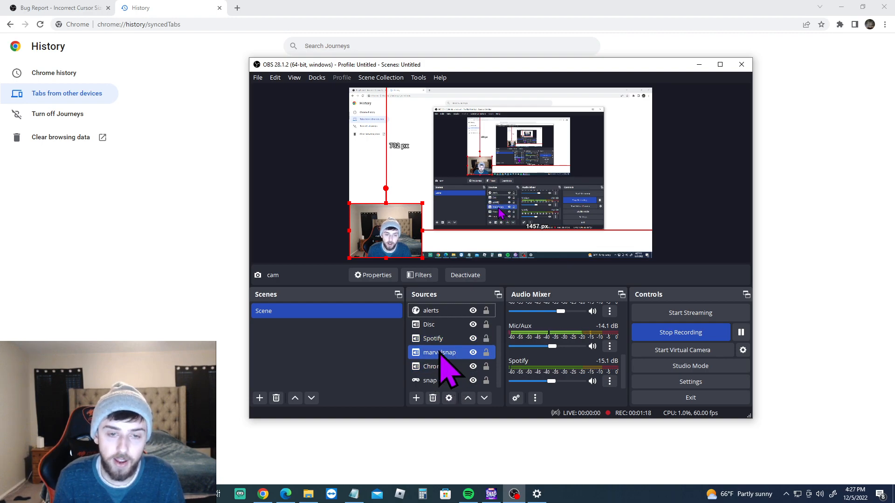
left_click(434, 366)
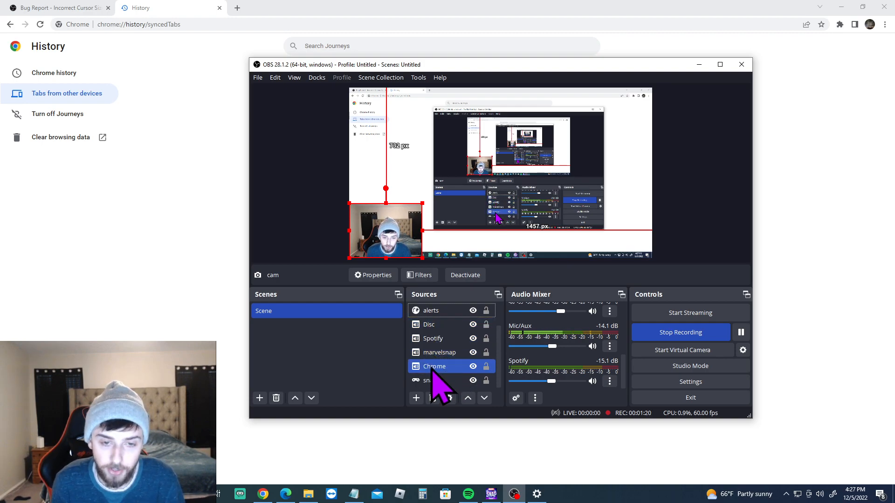
left_click(429, 325)
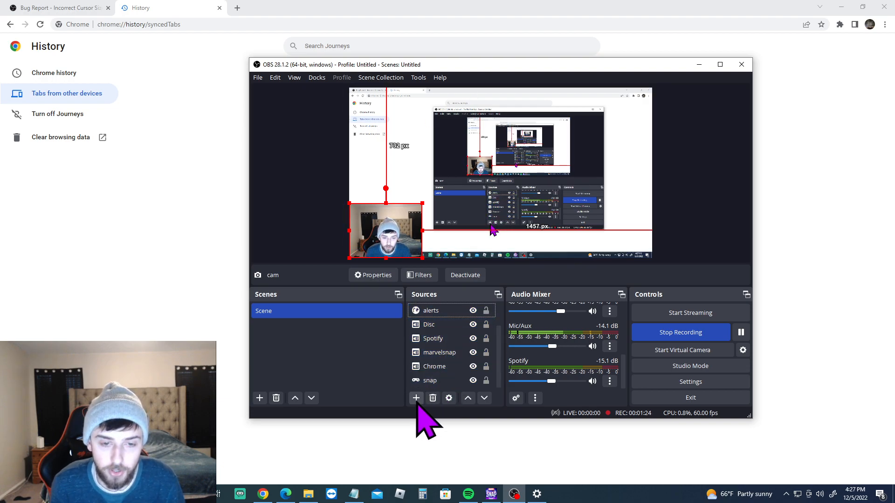
Step: Add Application Audio Capture (BETA) named EDGE, capturing the msedge.exe YouTube window
left_click(416, 397)
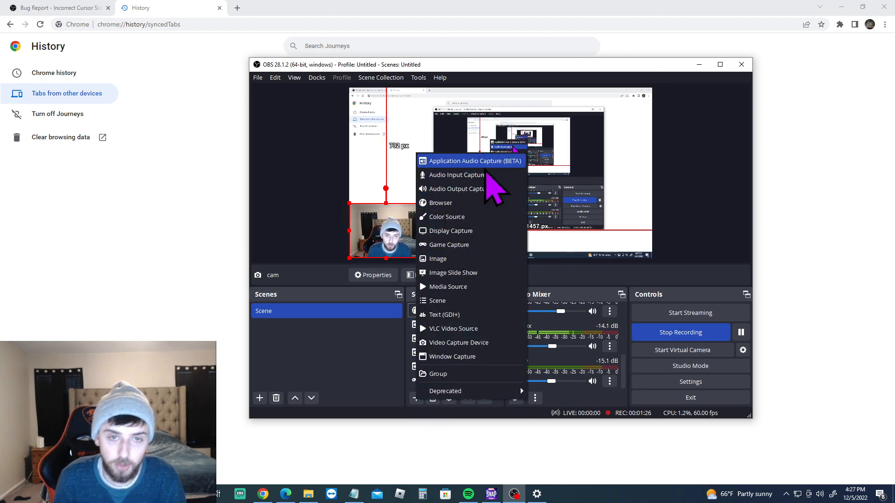
left_click(475, 160)
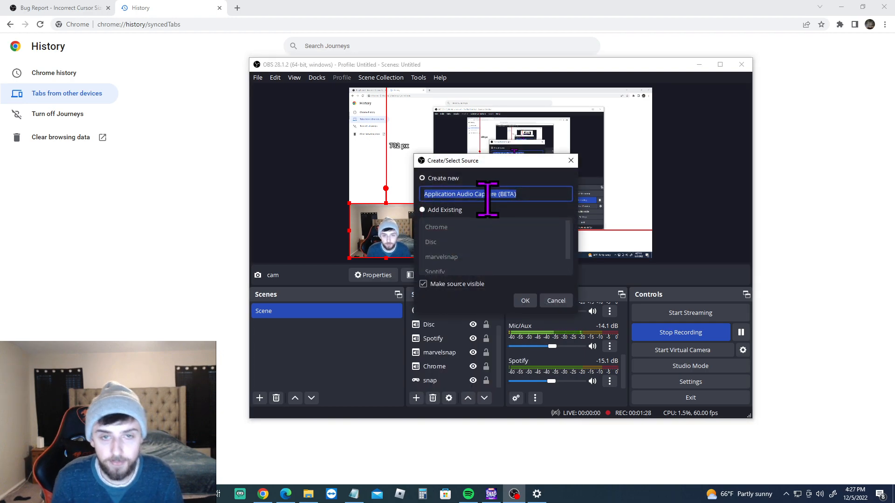
type("ED")
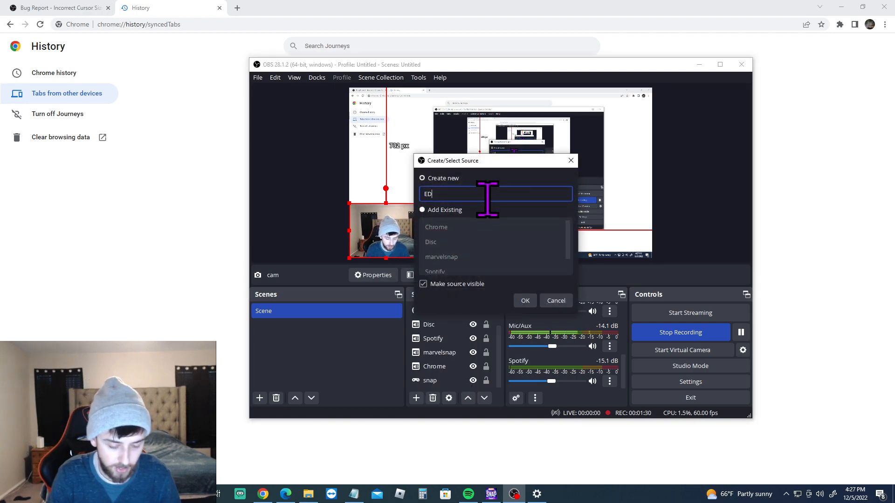
type("GE")
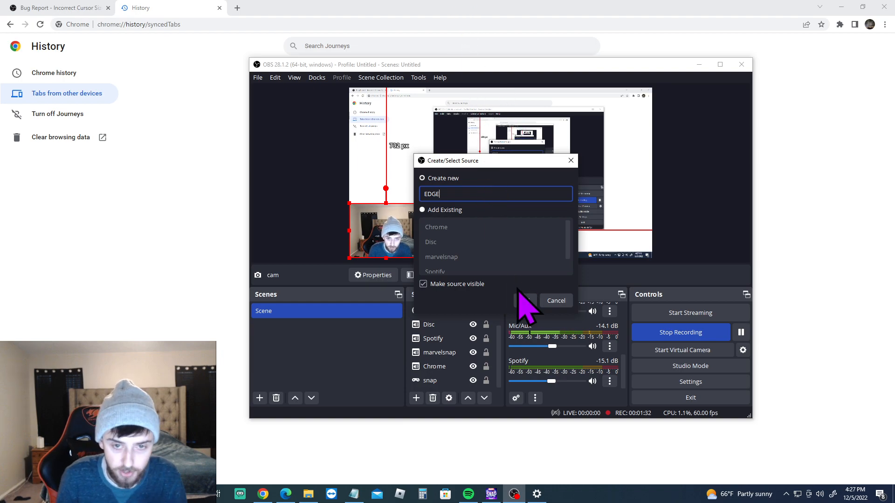
left_click(525, 300)
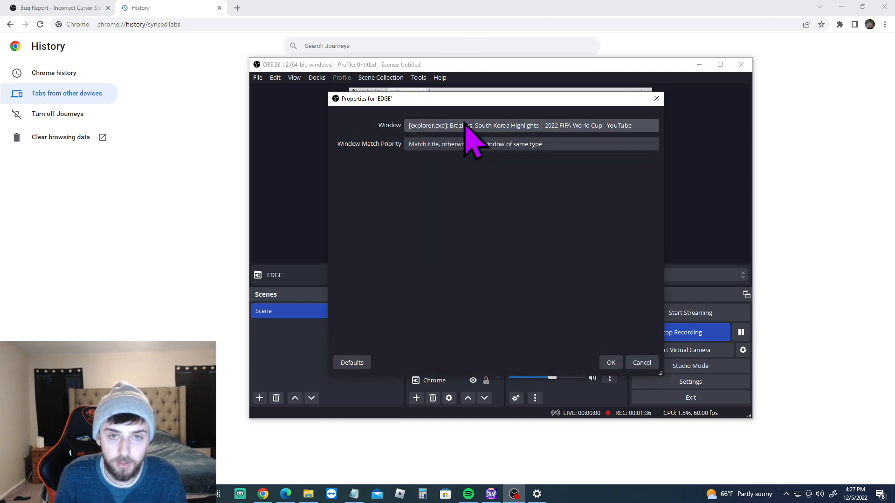
left_click(531, 125)
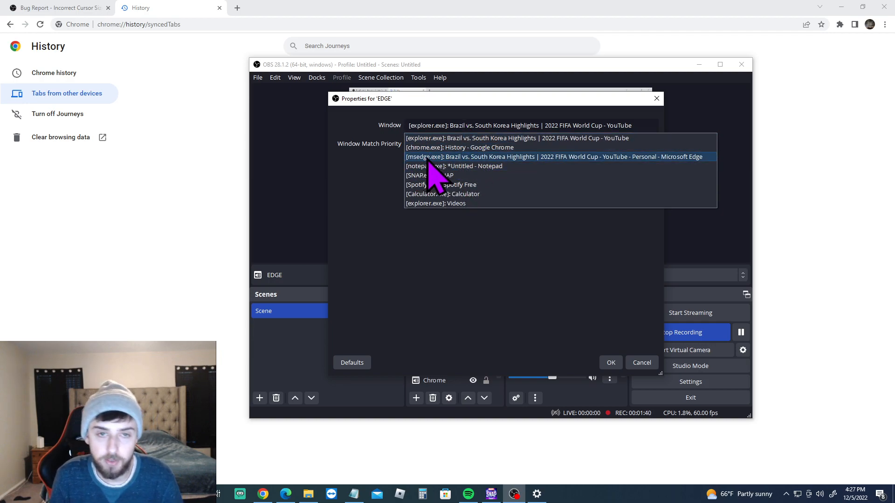
left_click(554, 157)
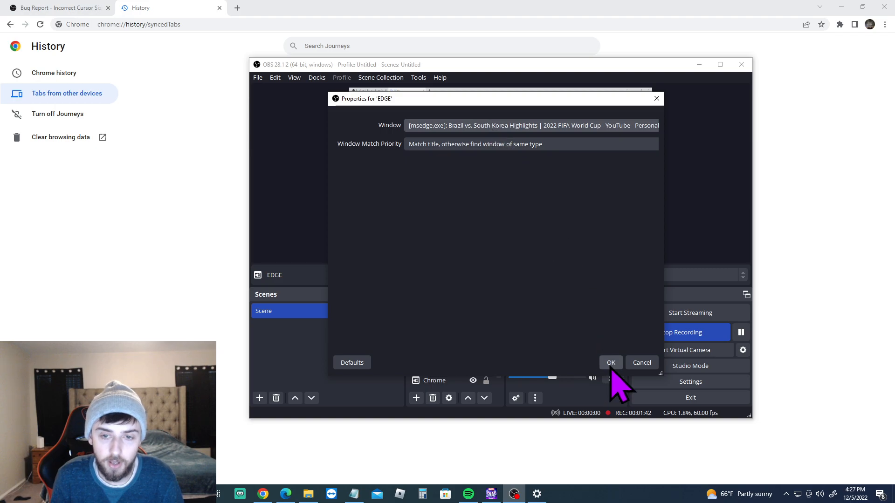
left_click(610, 362)
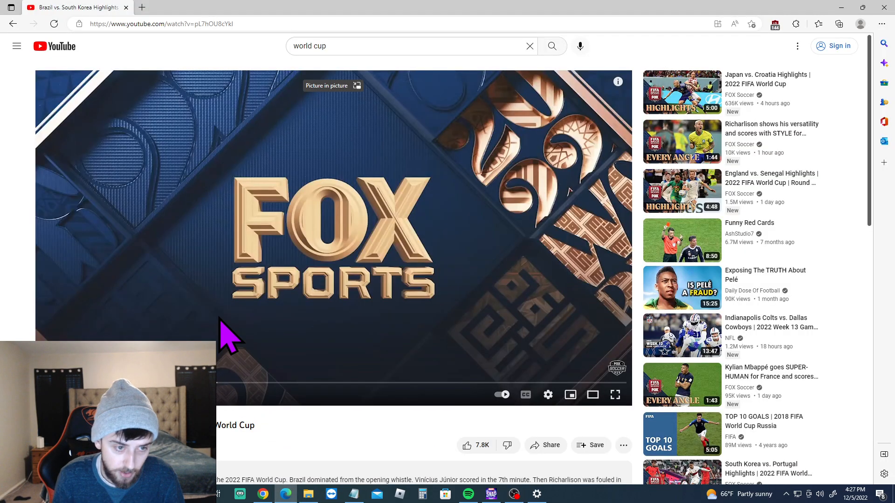
Step: Play the World Cup highlights video in Edge's YouTube player
left_click(512, 494)
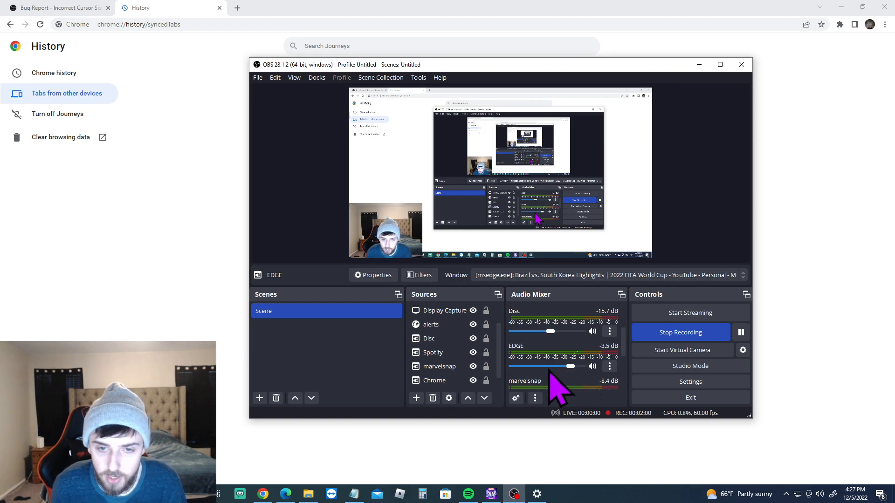
mouse_move(567, 313)
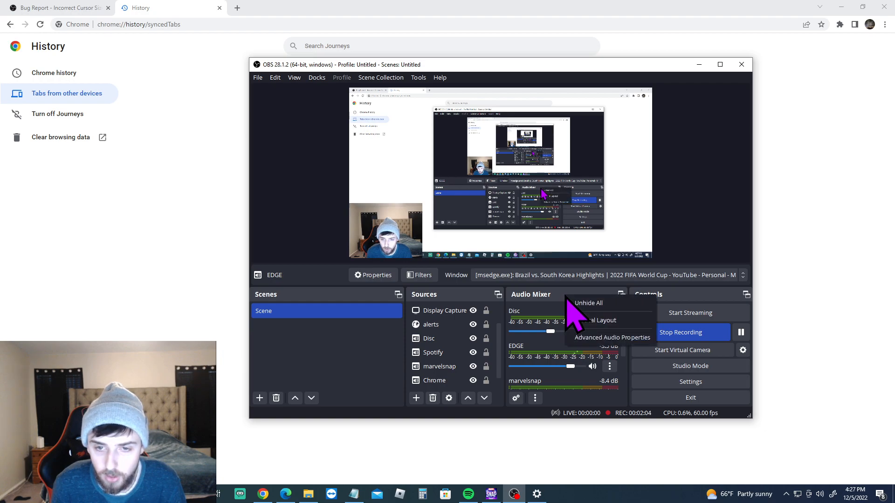
Step: Open Advanced Audio Properties and scroll to Spotify's track assignments
left_click(611, 337)
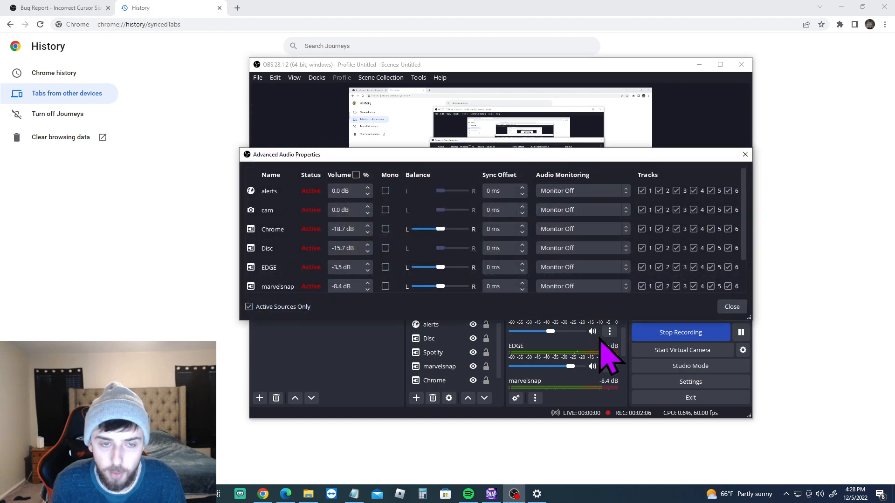
left_click(732, 307)
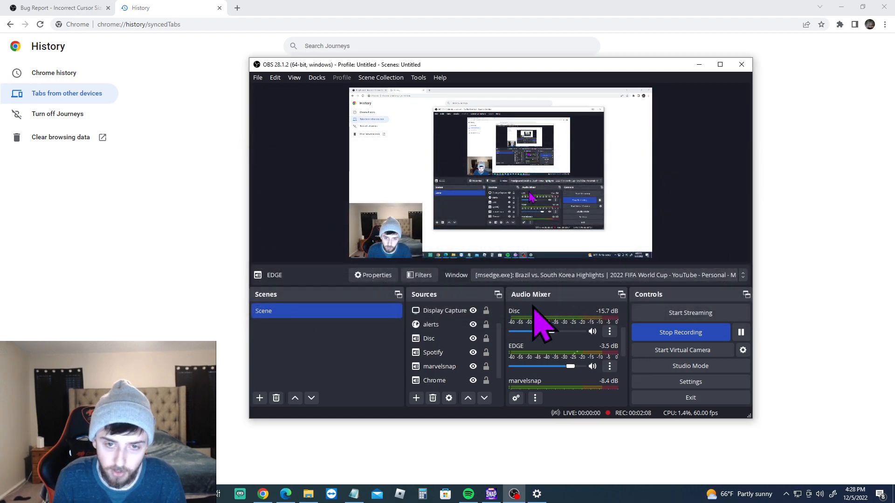
left_click(609, 332)
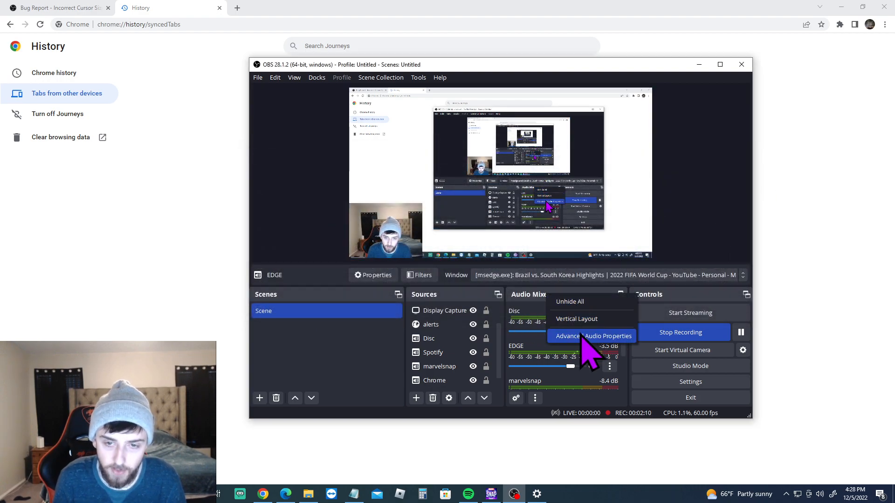
left_click(592, 336)
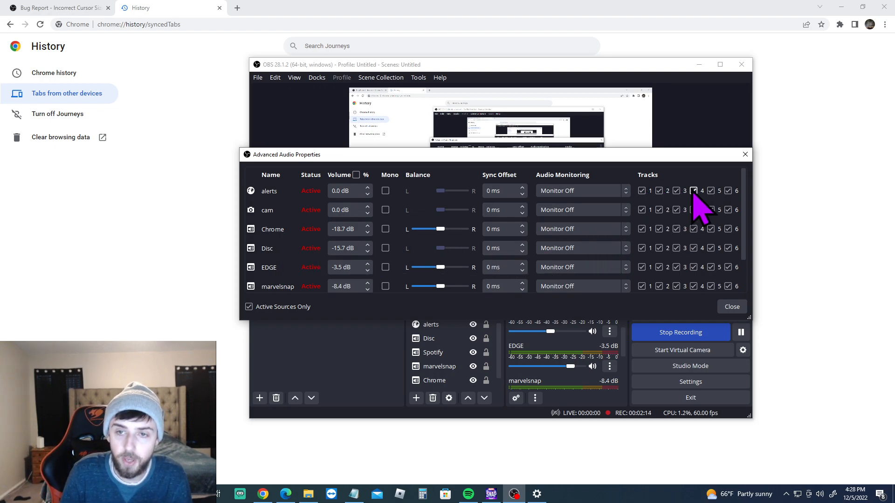
scroll("down", 3)
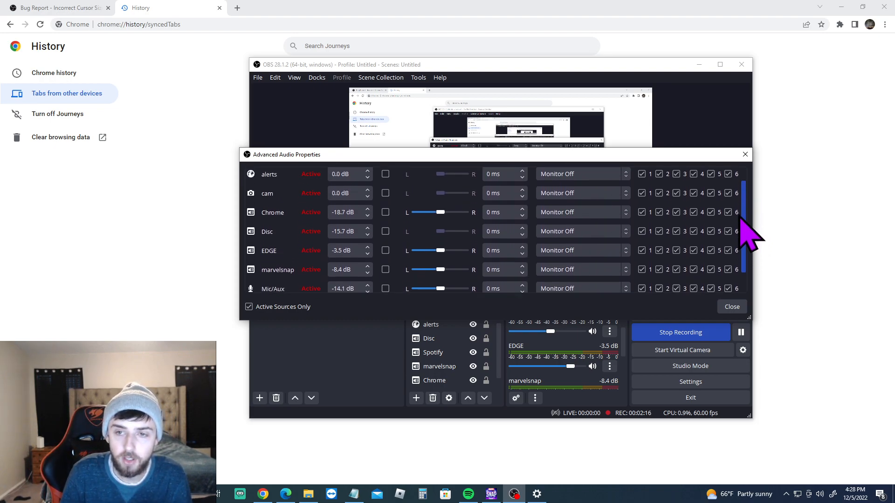
scroll("down", 3)
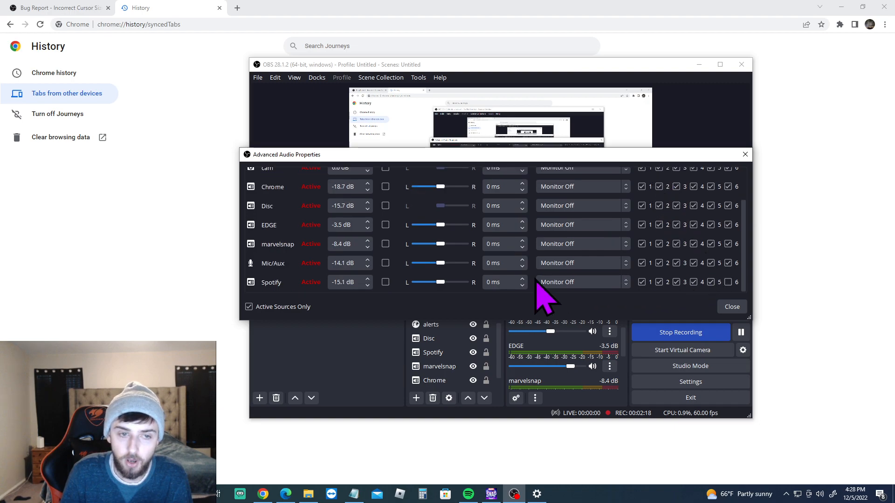
mouse_move(280, 297)
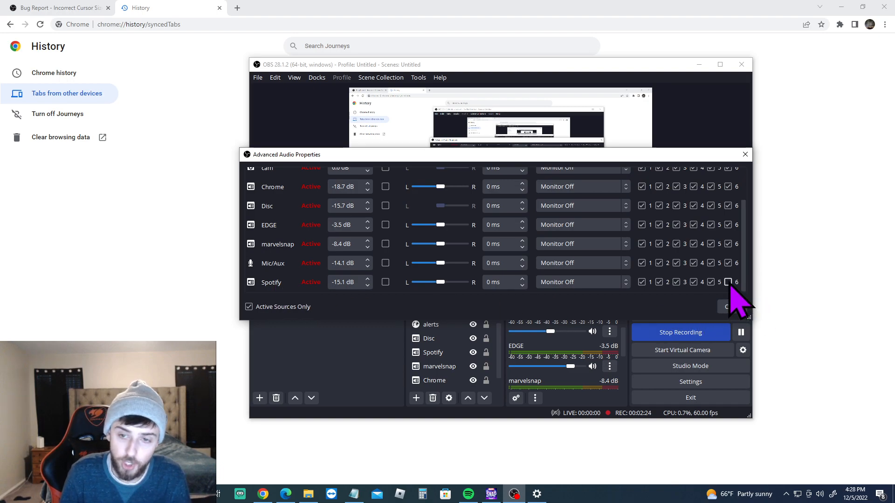
scroll("up", 3)
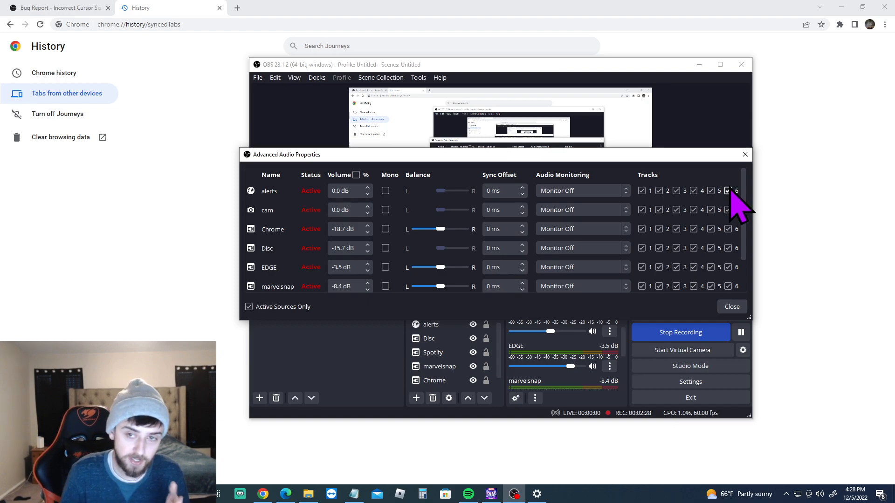
mouse_move(400, 237)
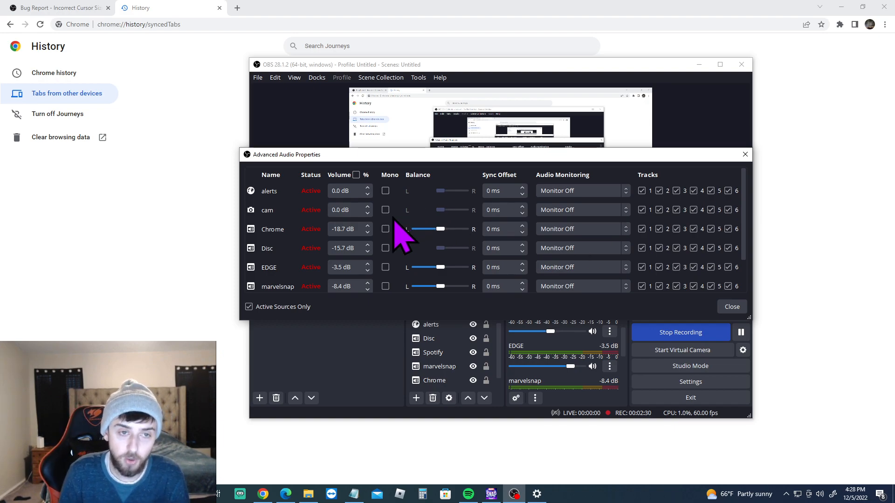
scroll("down", 3)
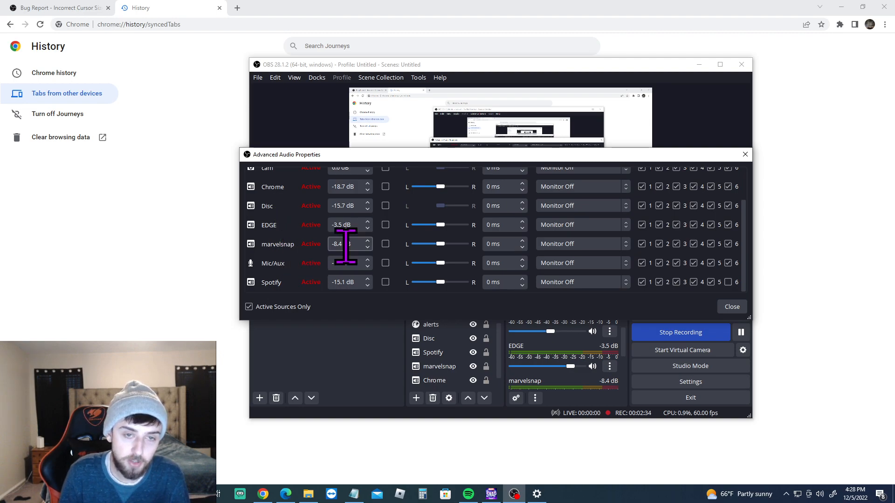
mouse_move(736, 268)
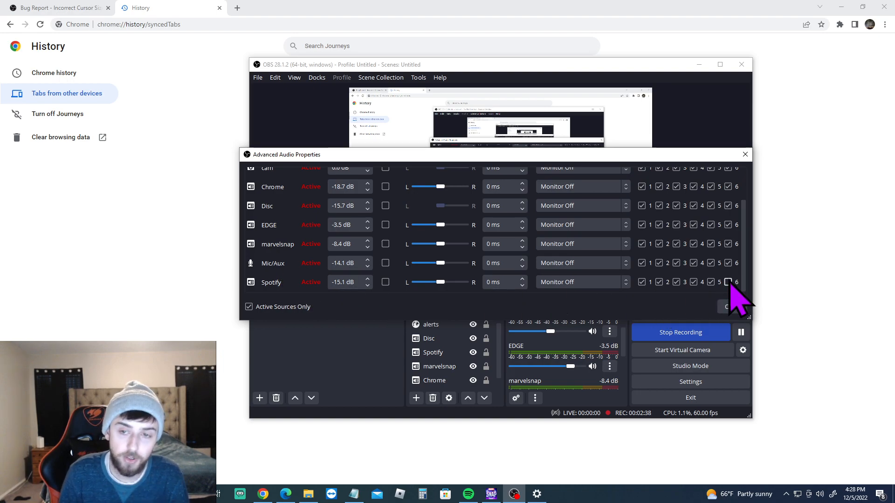
mouse_move(745, 308)
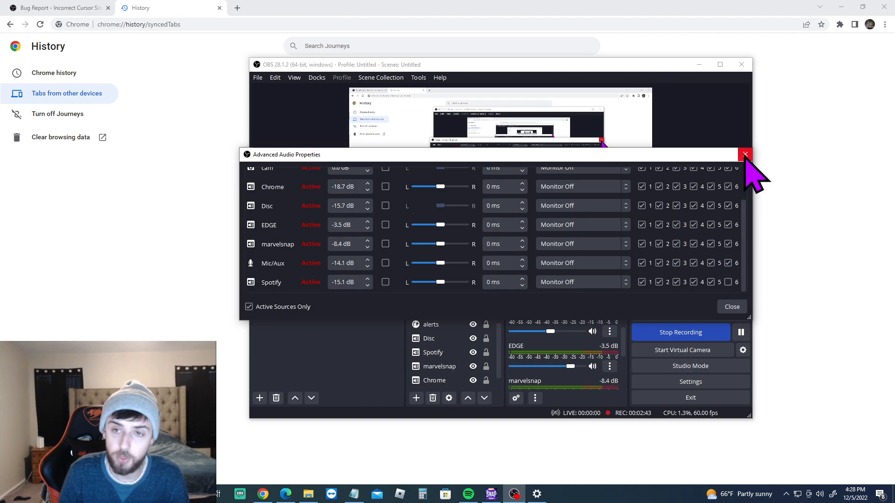
Step: Close the Advanced Audio Properties window
left_click(745, 155)
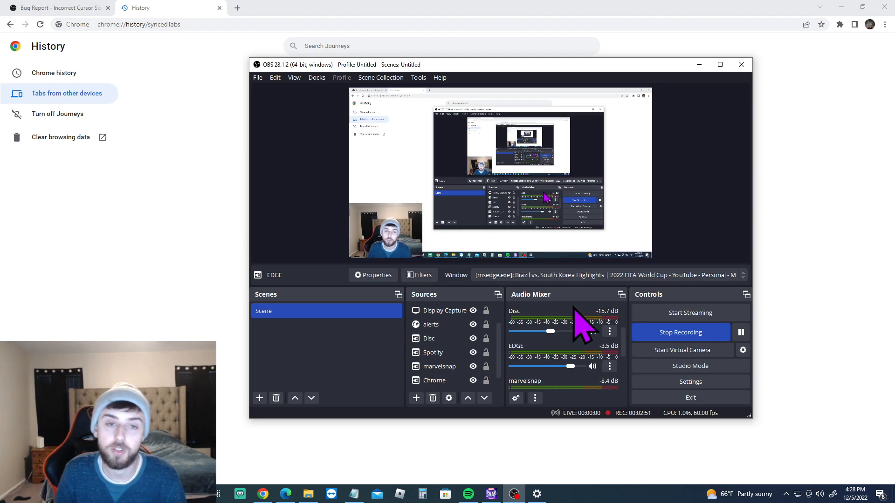
mouse_move(622, 379)
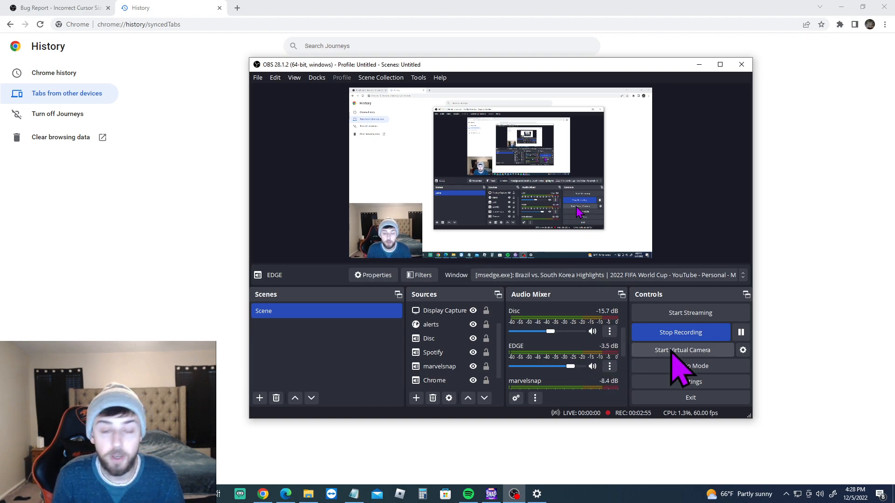
mouse_move(691, 339)
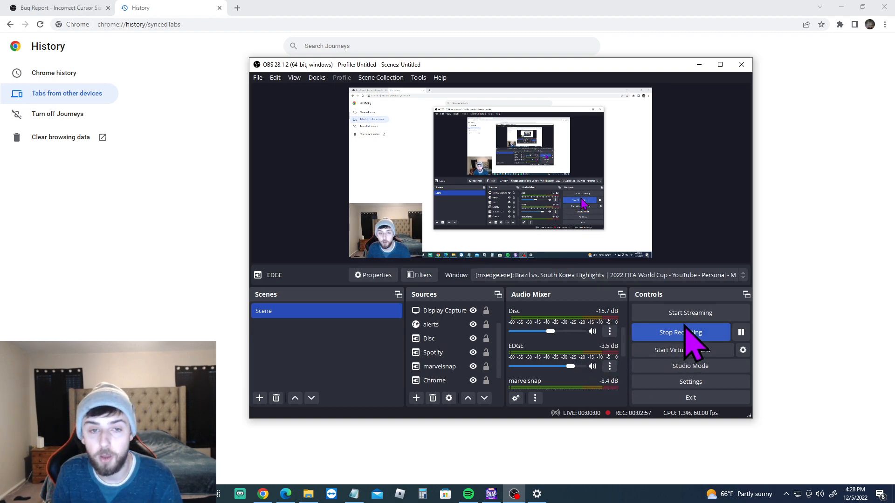